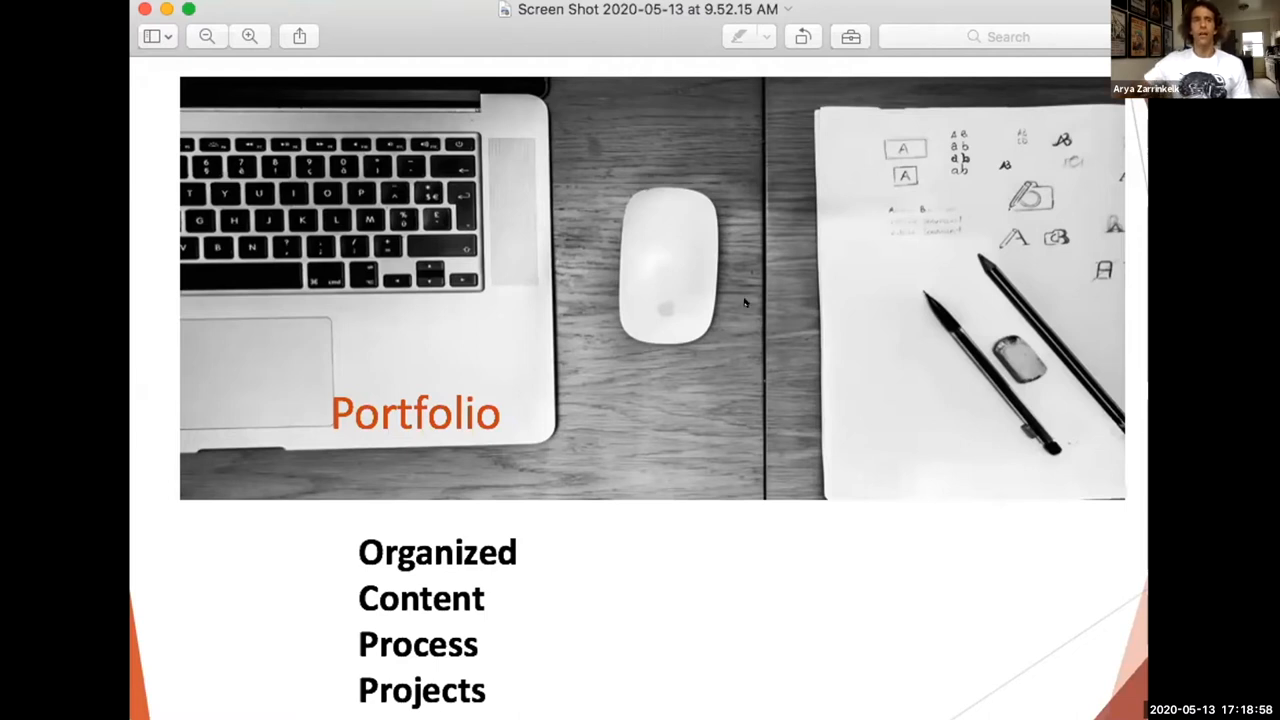
mouse_move(640, 408)
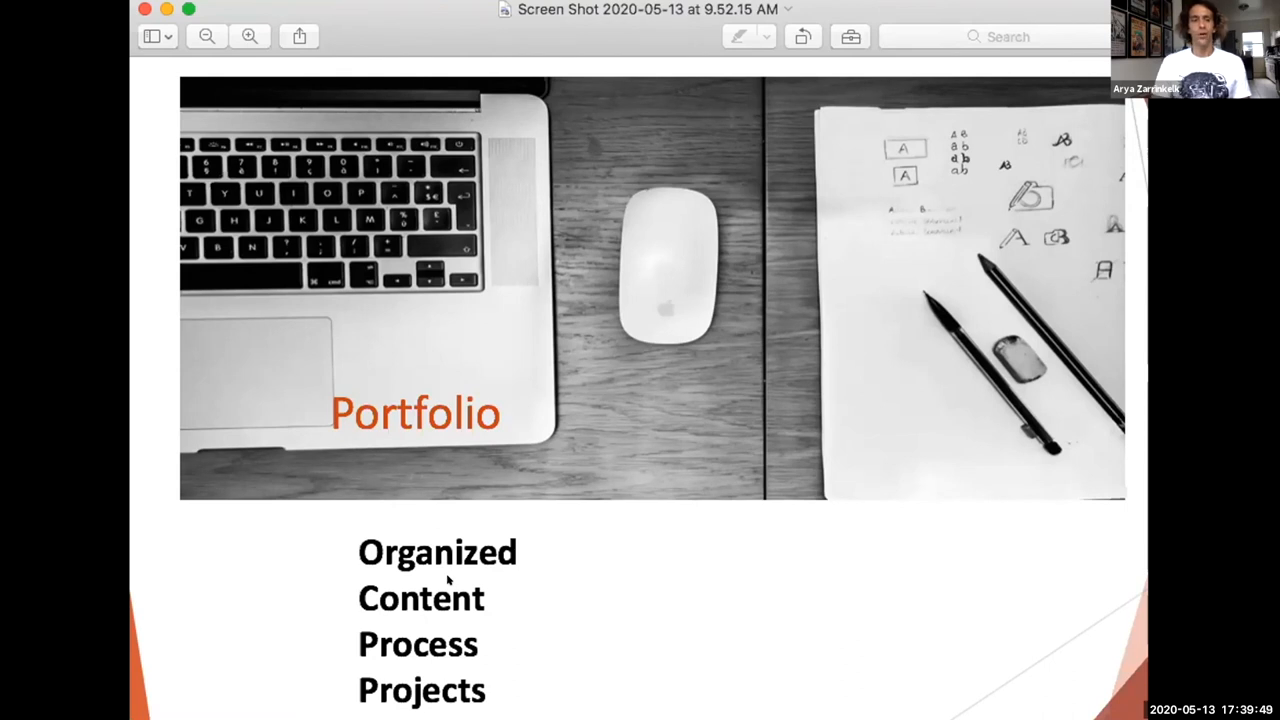
mouse_move(394, 616)
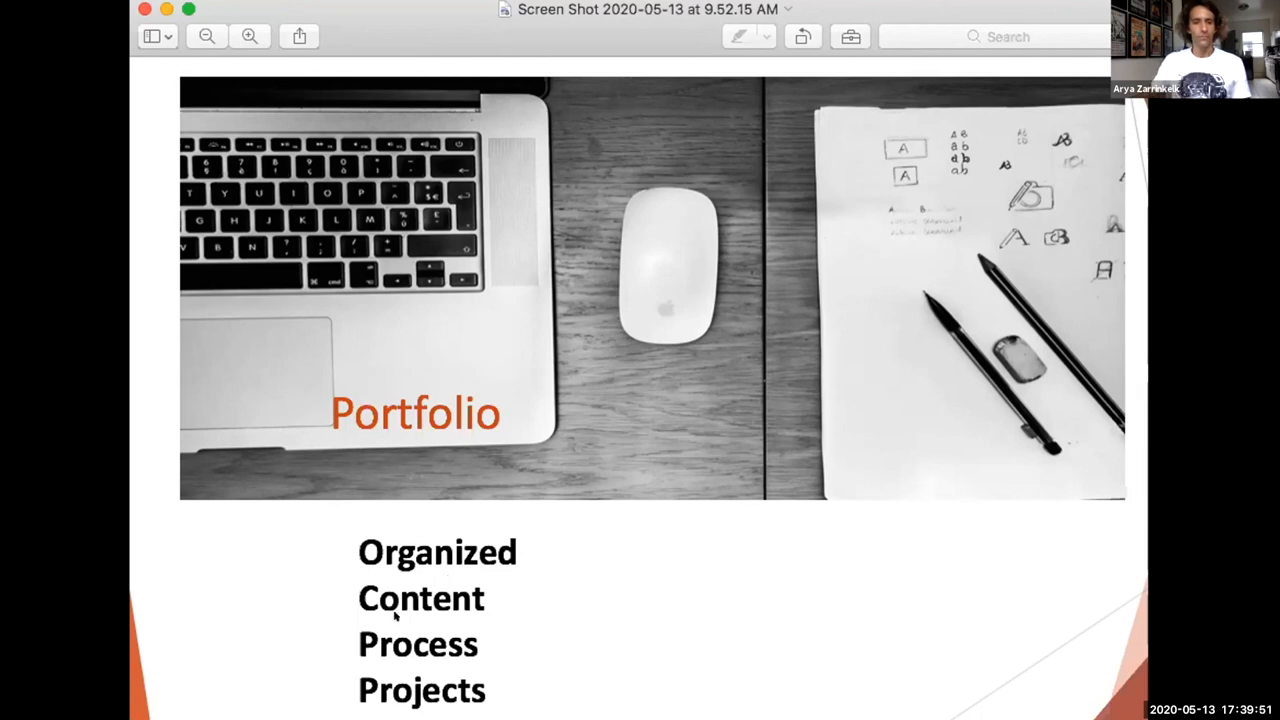